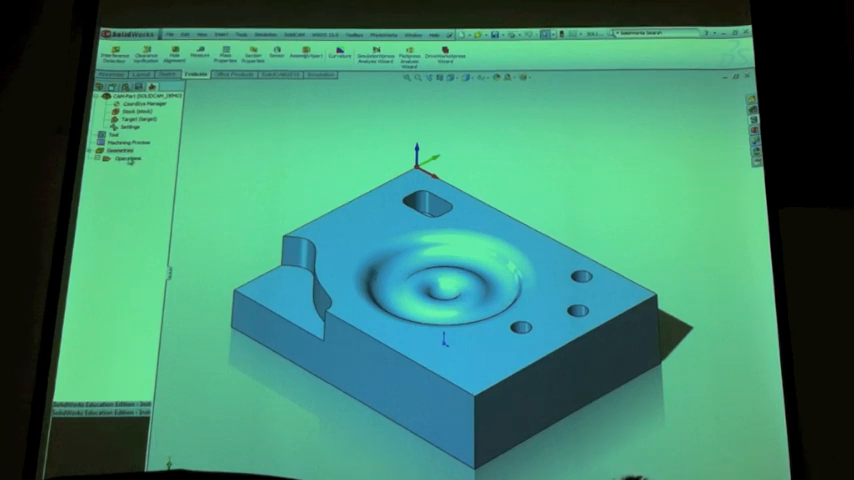
Show the Add Operation list from the Operations node in the SolidCAM Manager tree
right_click(124, 156)
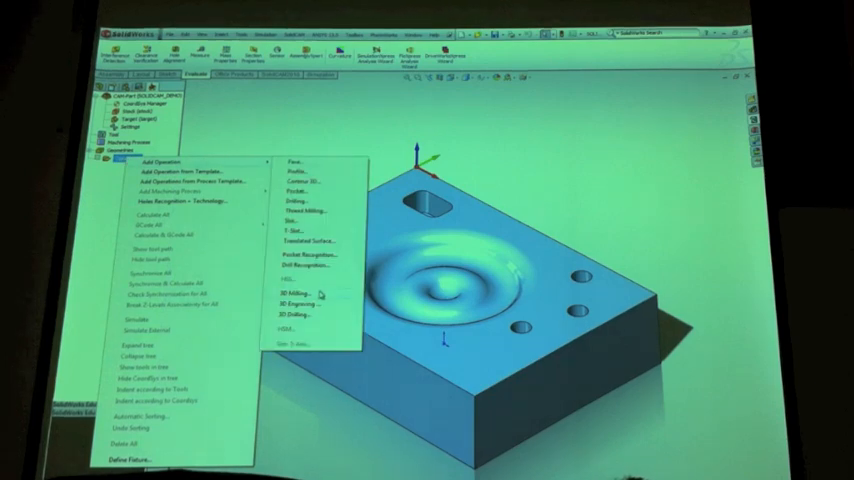
Add a 3D Milling operation and define the model geometry it will machine
left_click(292, 288)
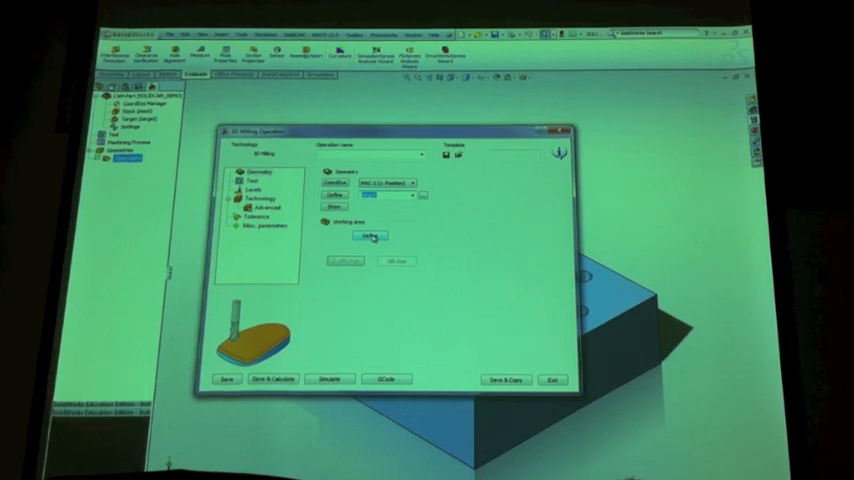
left_click(368, 236)
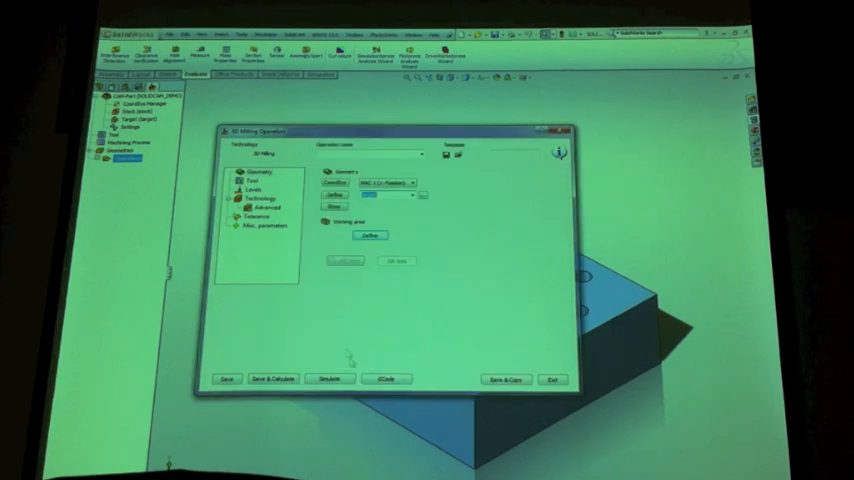
Assign the end mill from the Part Tool Table as the operation's cutting tool
left_click(252, 180)
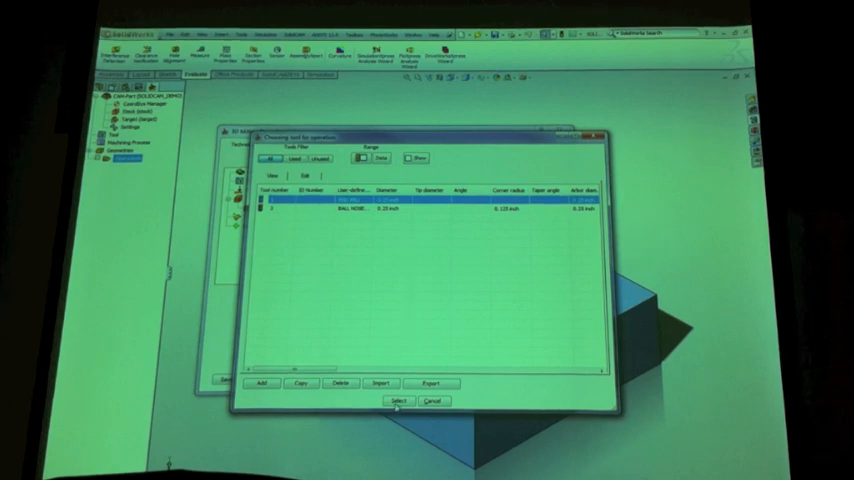
left_click(398, 400)
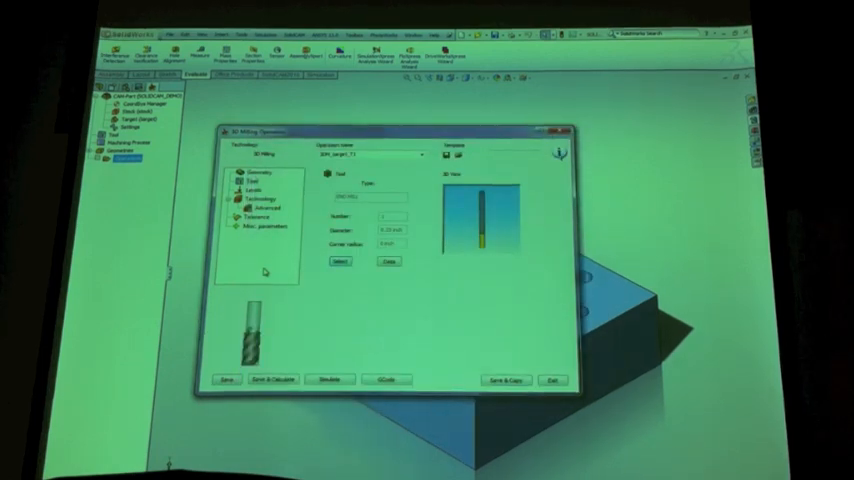
left_click(248, 188)
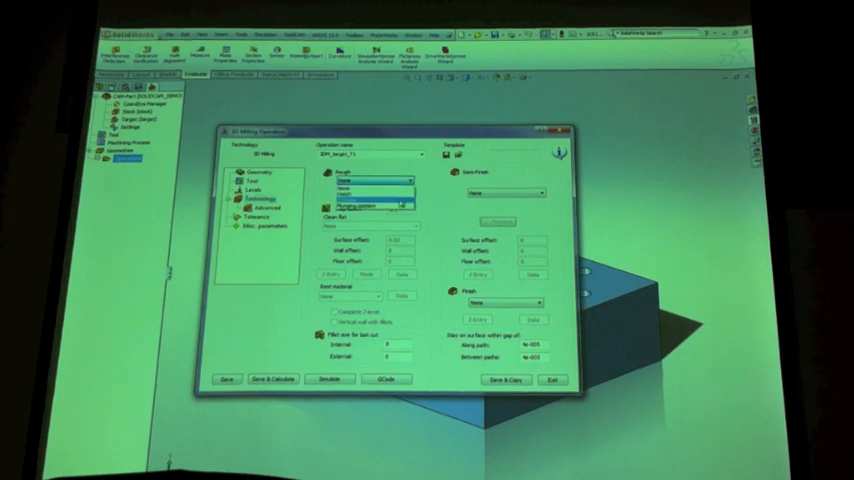
Choose Roughing as the operation's machining technology with its step-down and offset values
left_click(364, 180)
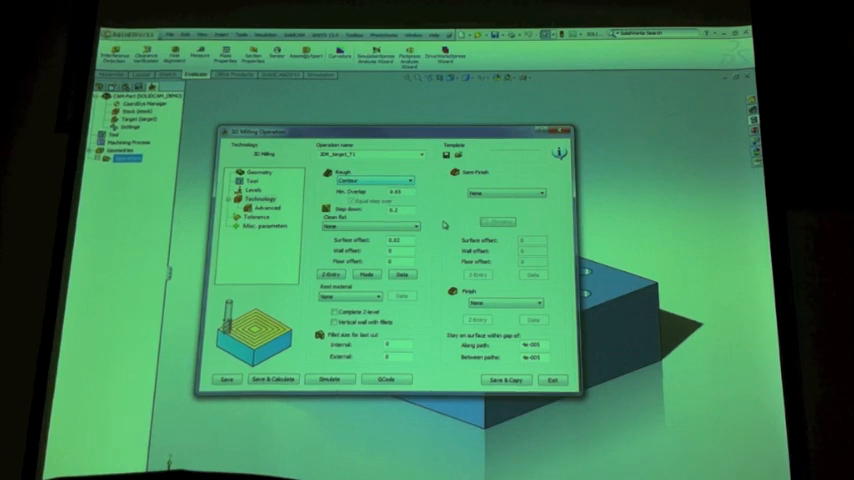
mouse_move(444, 224)
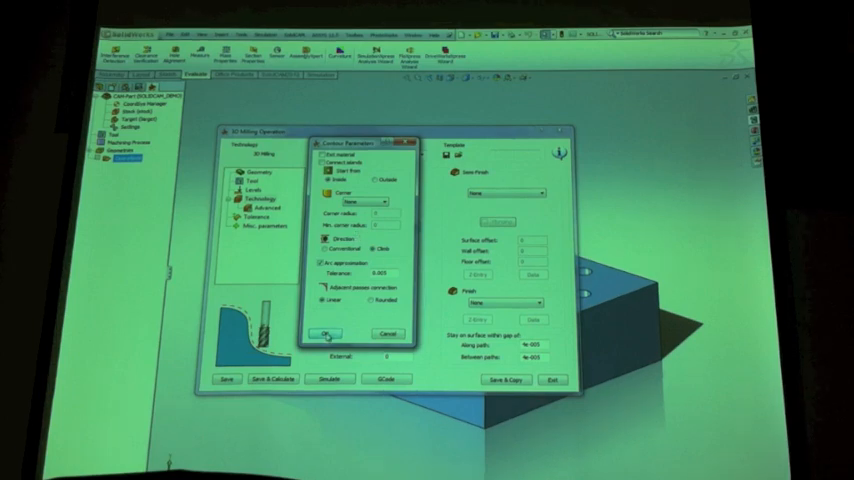
Accept the additional roughing parameters and bring up the Working Area dialog
left_click(328, 332)
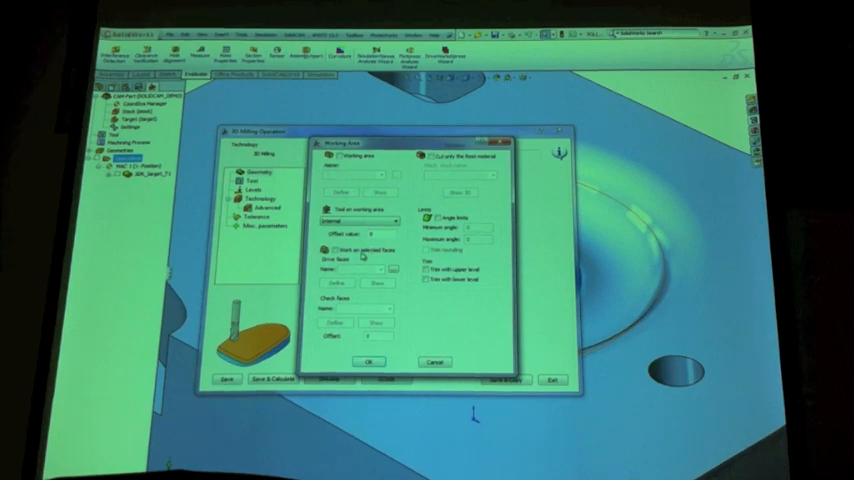
Set the working area options, confirm them and return to the roughing technology page
left_click(386, 270)
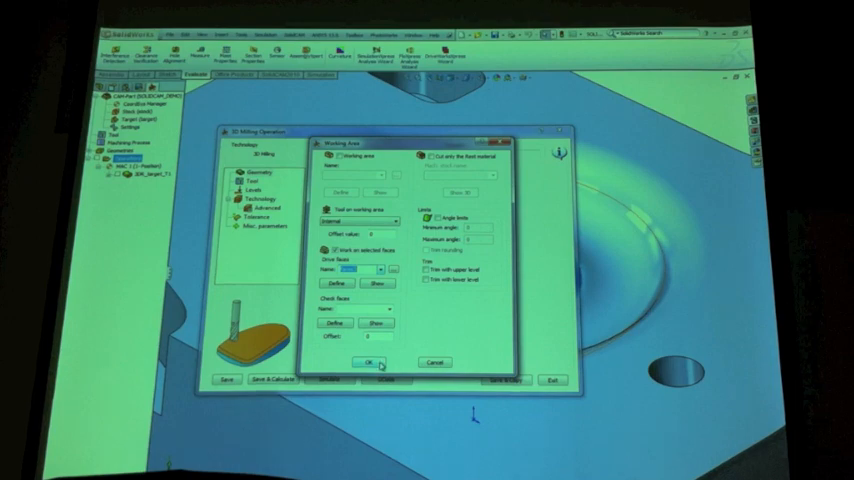
left_click(368, 360)
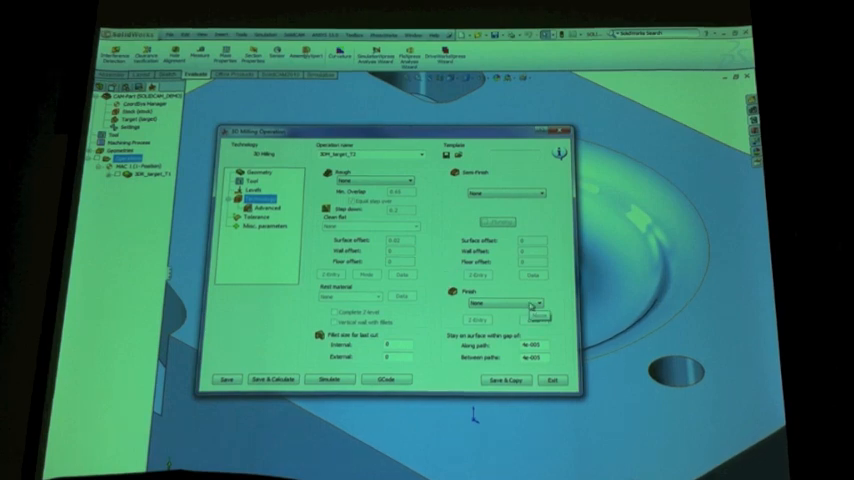
Bring up the detailed Data settings for the operation's machining pattern
left_click(532, 304)
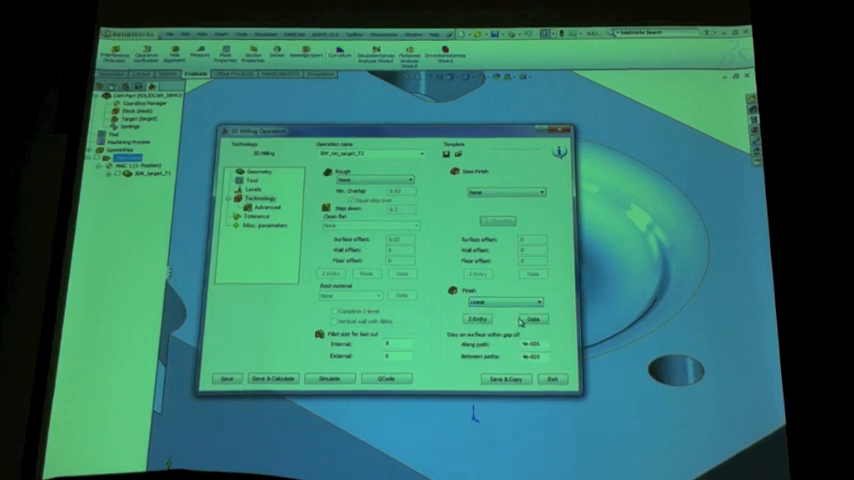
left_click(532, 318)
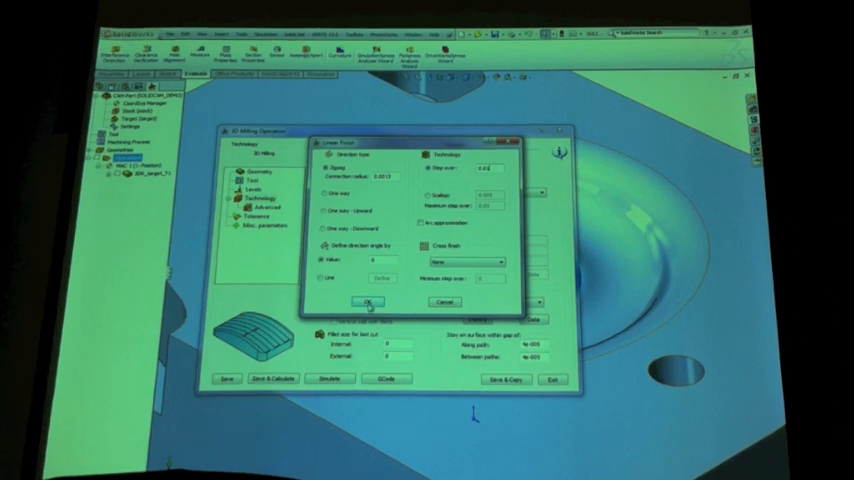
Confirm the machining pattern settings and return to the tool page with the end mill
left_click(368, 300)
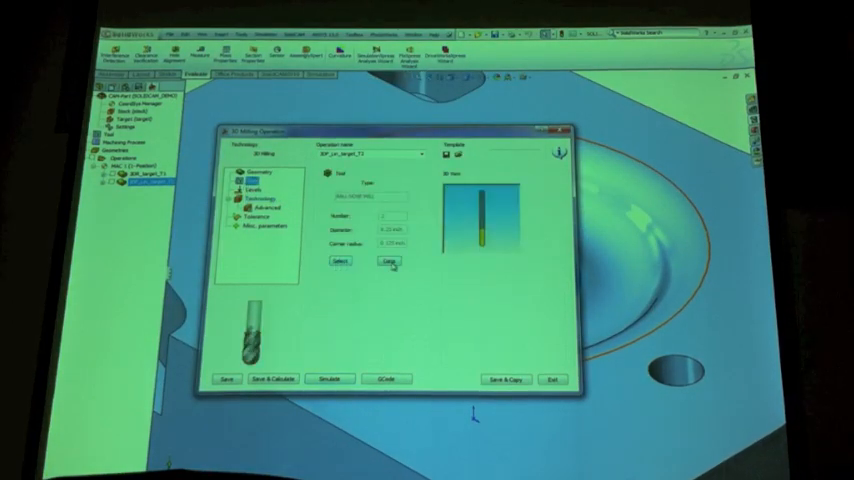
Select the part's wavy central surface as the working area, highlighted in purple
left_click(388, 262)
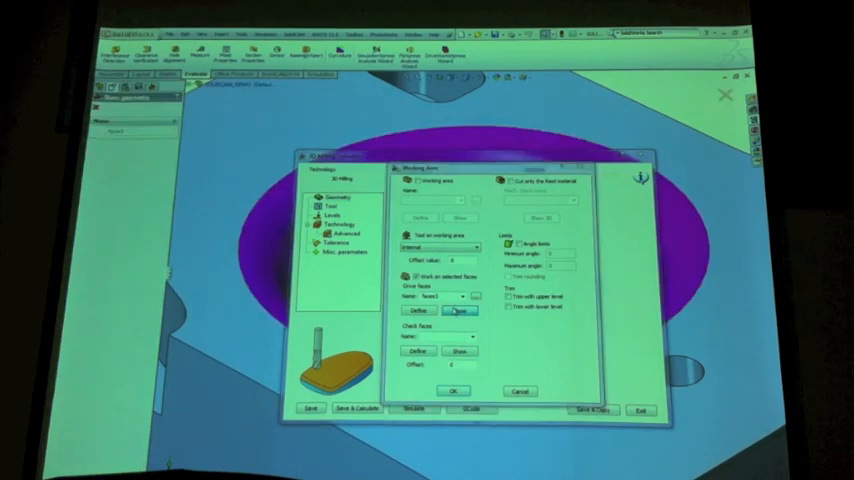
Confirm the purple working area surface and return to the roughing offset and pass parameters
left_click(452, 390)
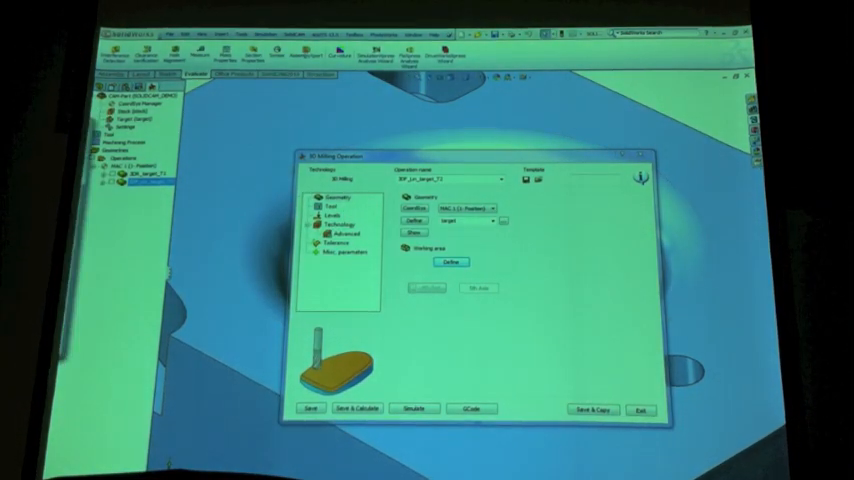
left_click(452, 262)
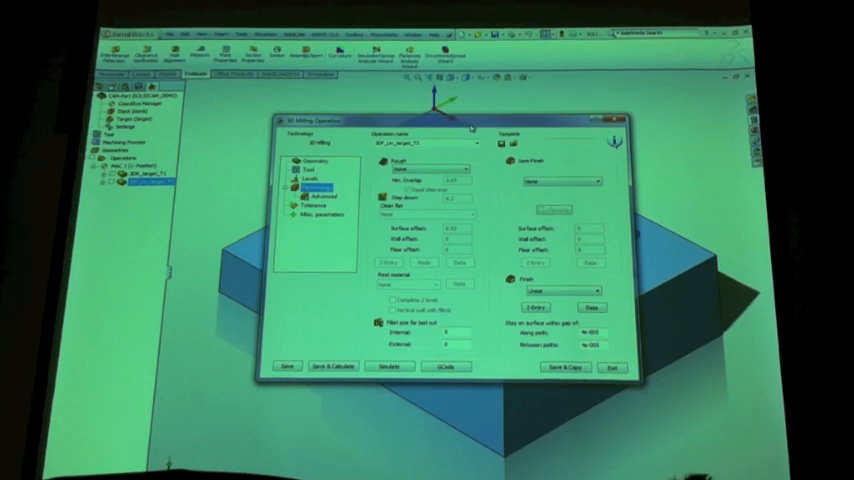
left_click(574, 180)
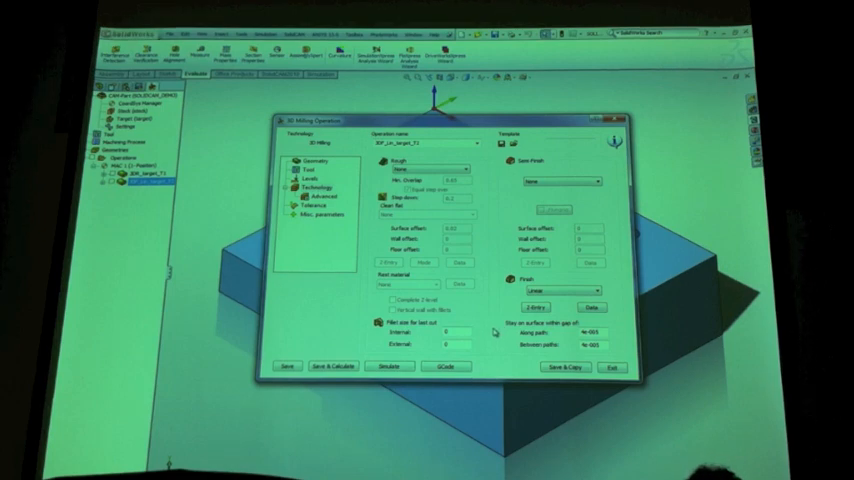
Choose a different machining pattern on the roughing technology page
left_click(600, 290)
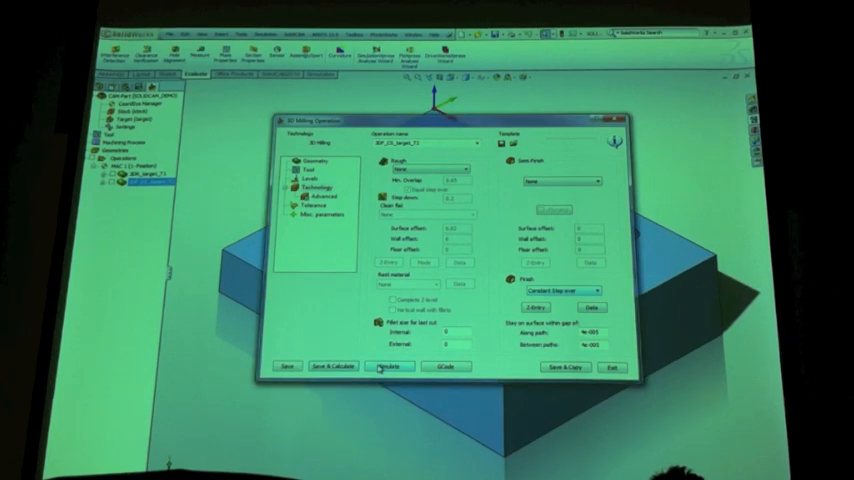
Simulate the roughing toolpath on the block and play it through
left_click(388, 364)
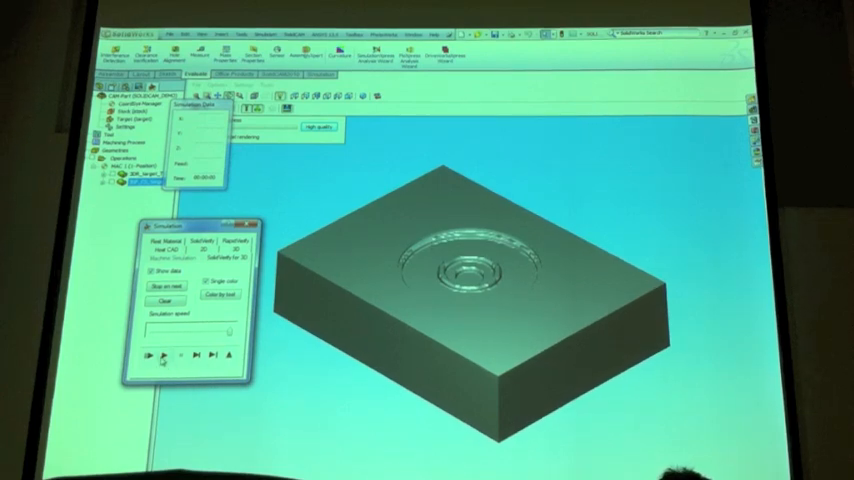
left_click(156, 356)
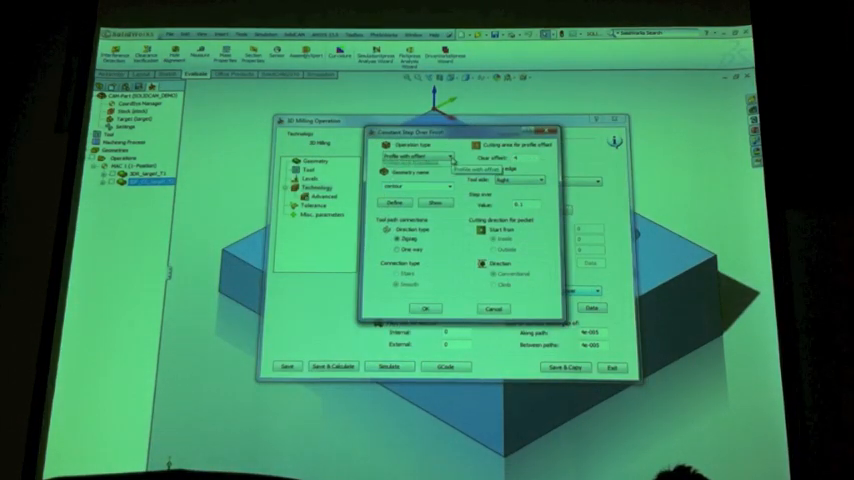
Confirm the pattern settings and return to the roughing technology page
left_click(416, 158)
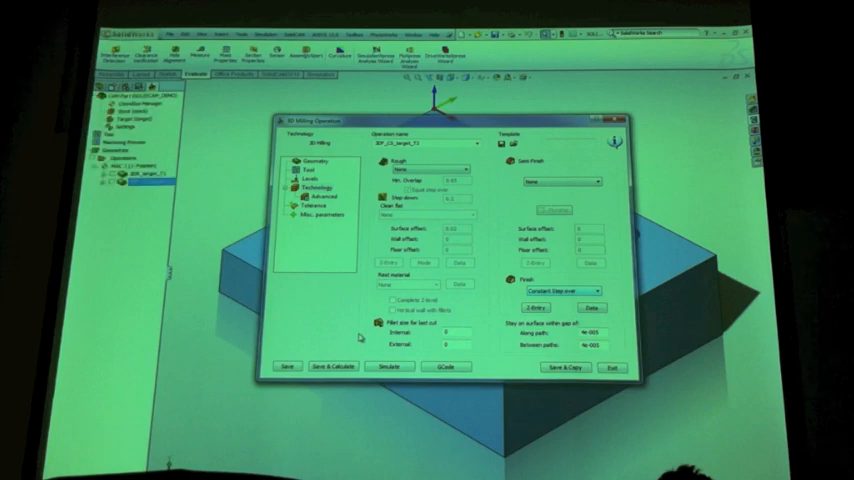
left_click(390, 366)
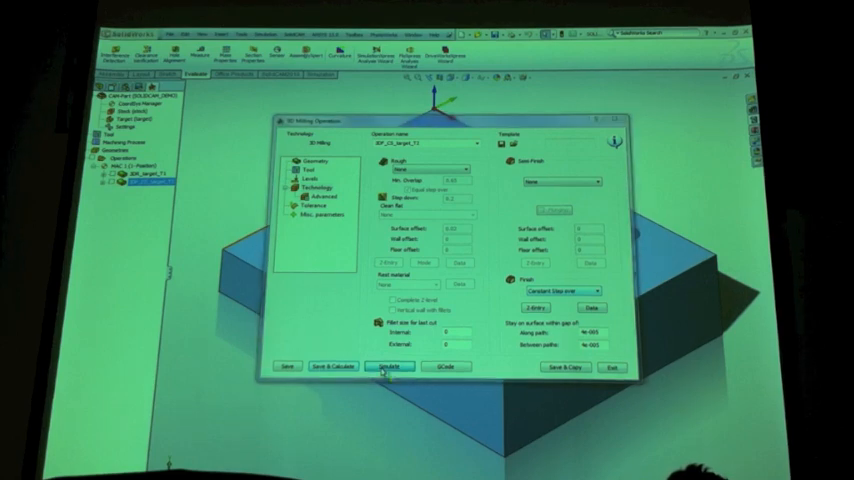
Simulate the milling toolpath again and play it through
left_click(390, 366)
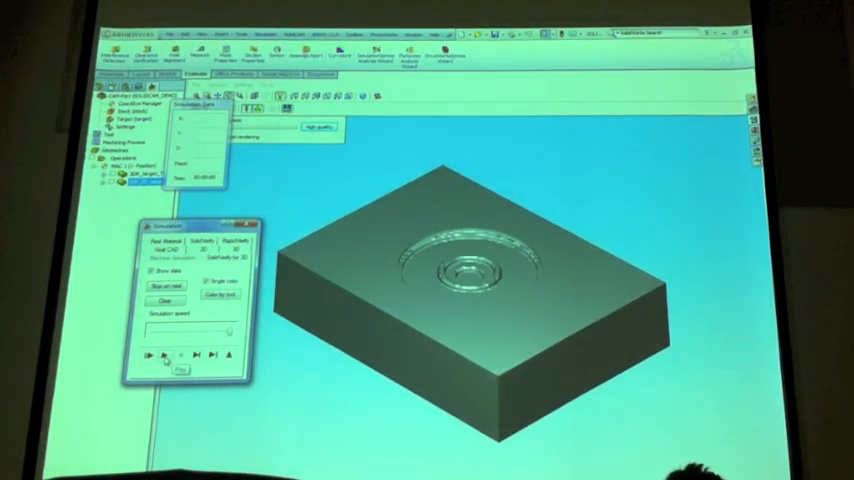
left_click(152, 356)
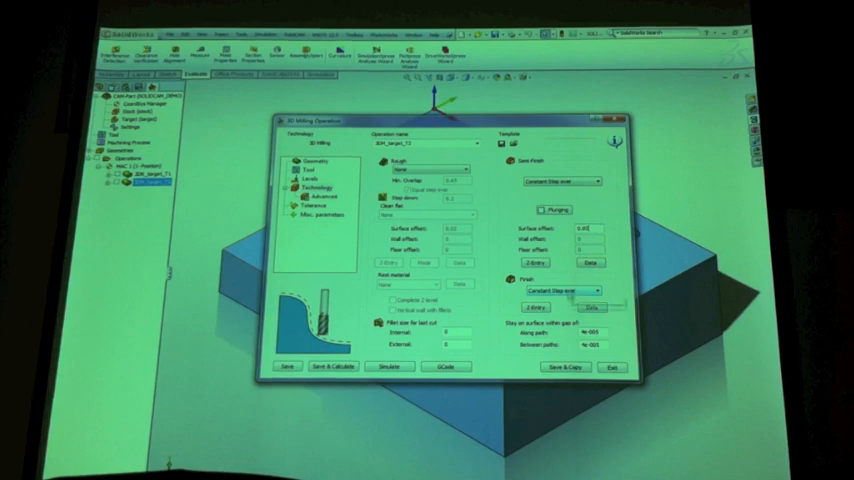
Change the machining option on the new 3D milling operation's technology page
left_click(570, 292)
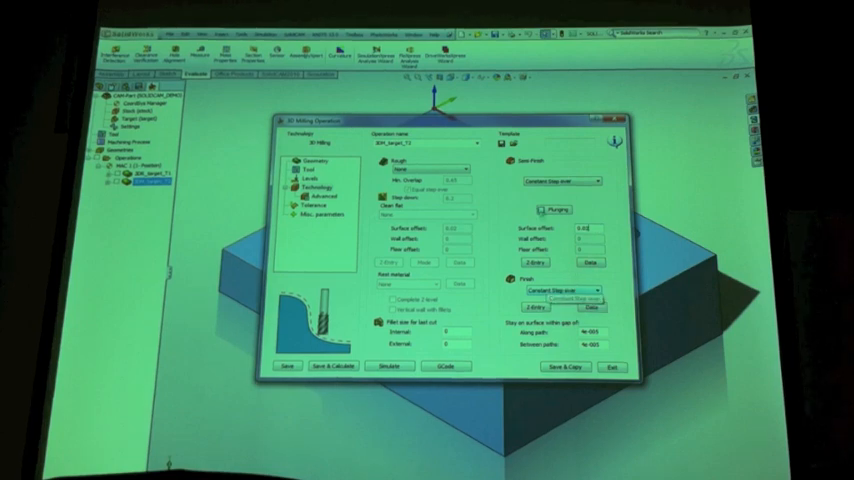